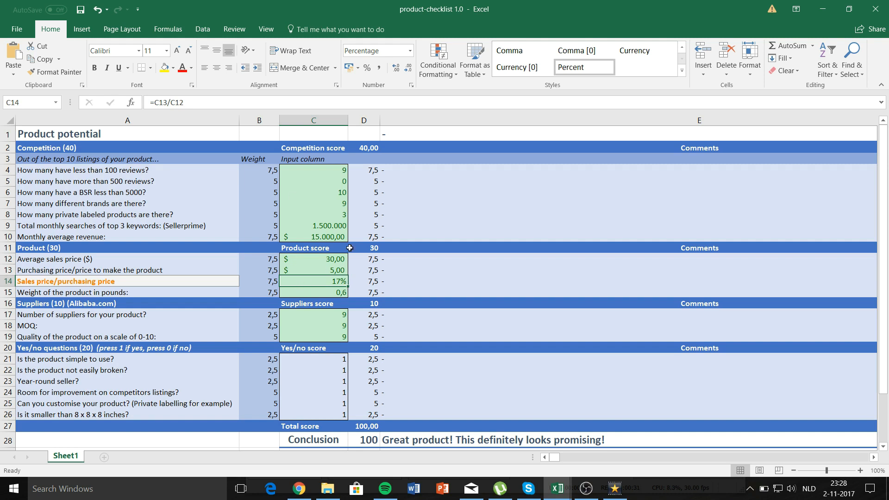
pyautogui.moveTo(375, 222)
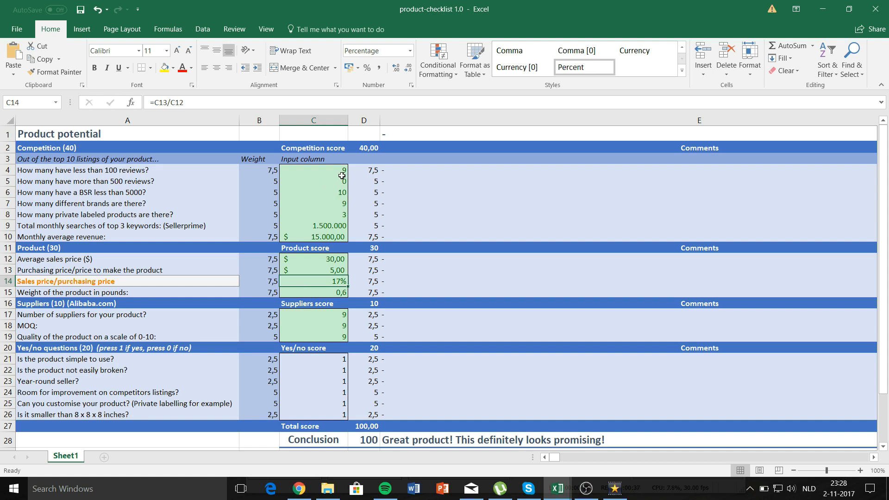
# Step: Enter the competition answers 1 and 1500000 into the checklist's column C
pyautogui.write('1')
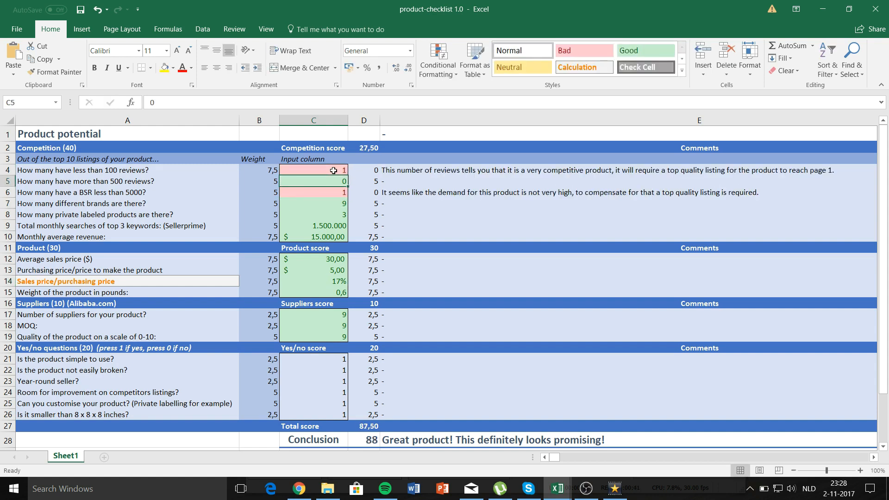
pyautogui.write('1500000')
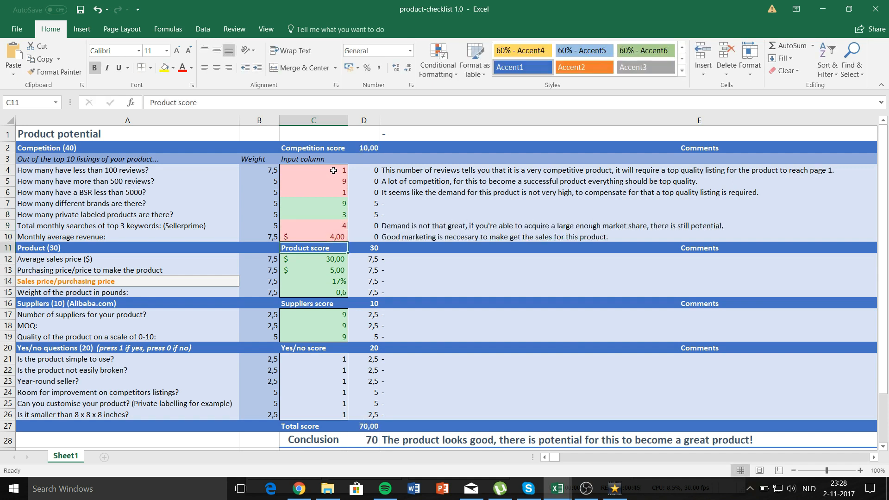
pyautogui.moveTo(372, 267)
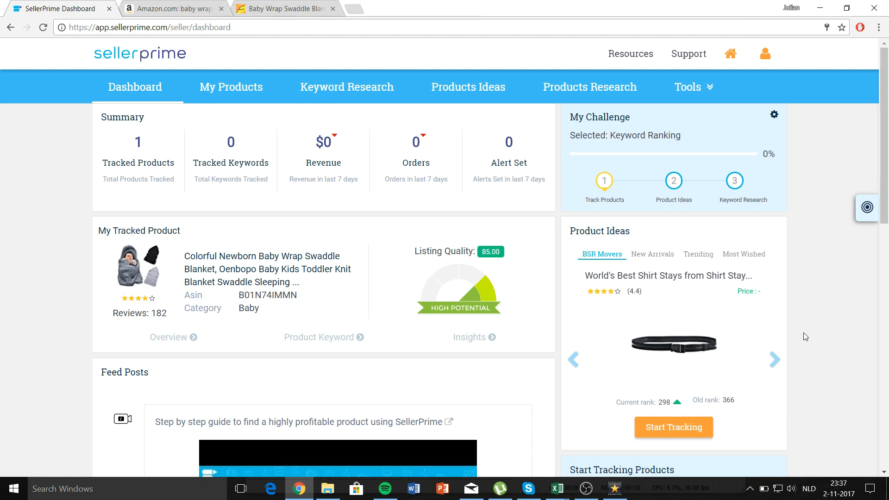
pyautogui.moveTo(129, 245)
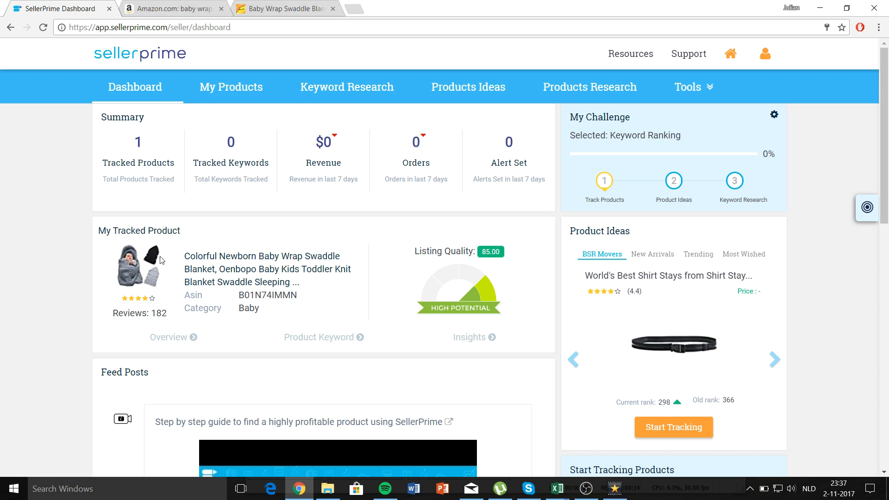
pyautogui.moveTo(169, 337)
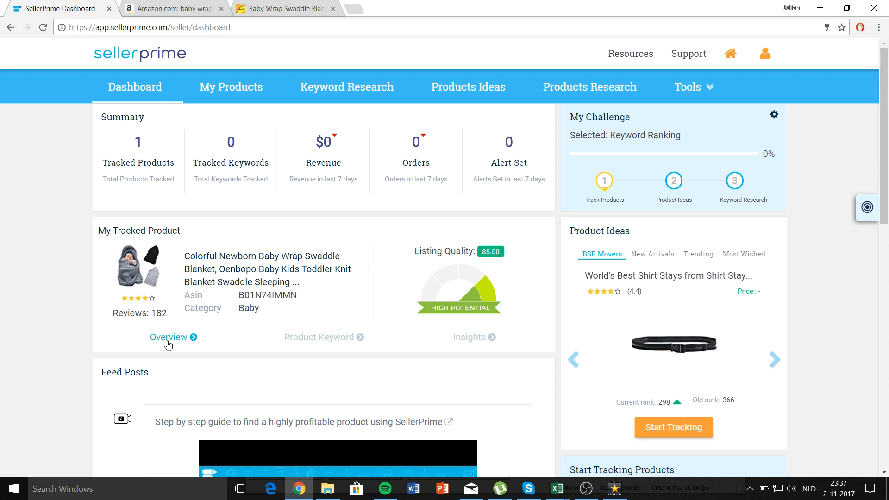
# Step: Show the tracked baby wrap swaddle blanket's overview from My Tracked Product
pyautogui.click(169, 337)
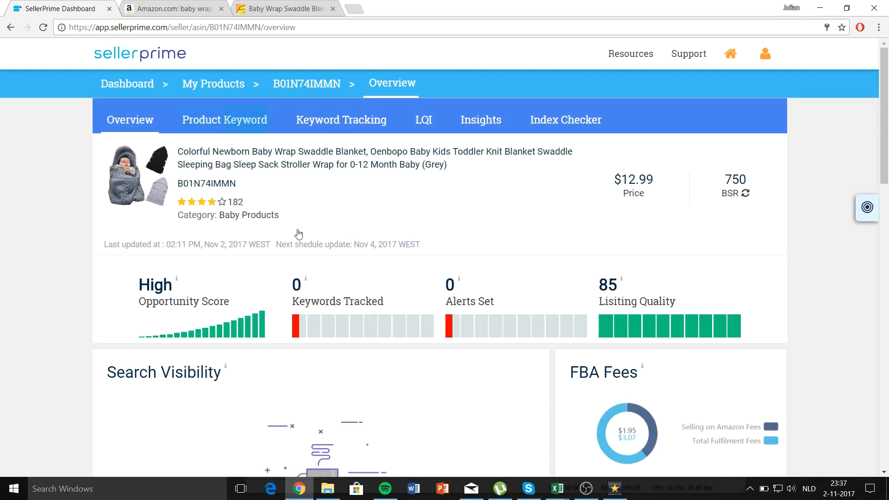
# Step: Review the Product Keyword table with search volumes and CPC for the blanket
pyautogui.click(224, 120)
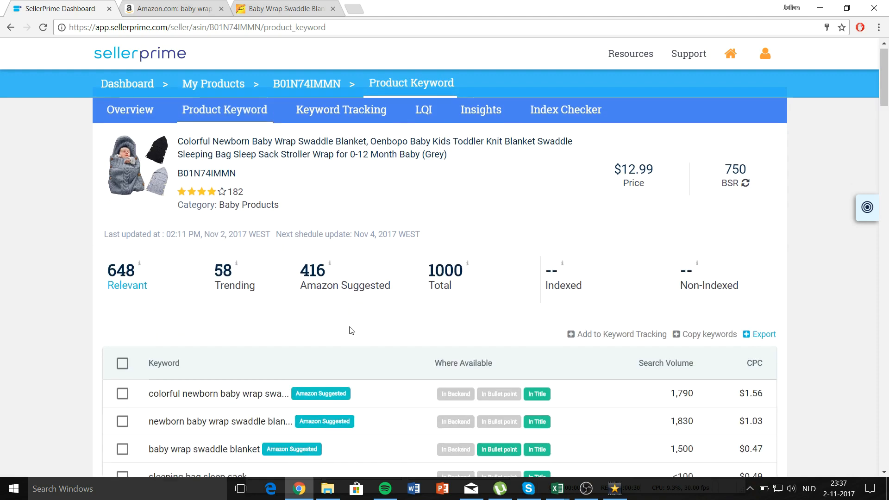
pyautogui.scroll(-3)
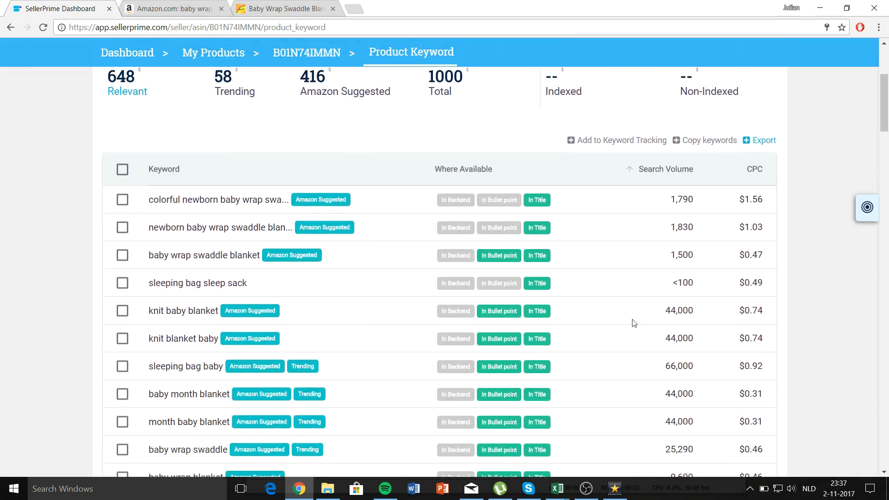
pyautogui.scroll(-3)
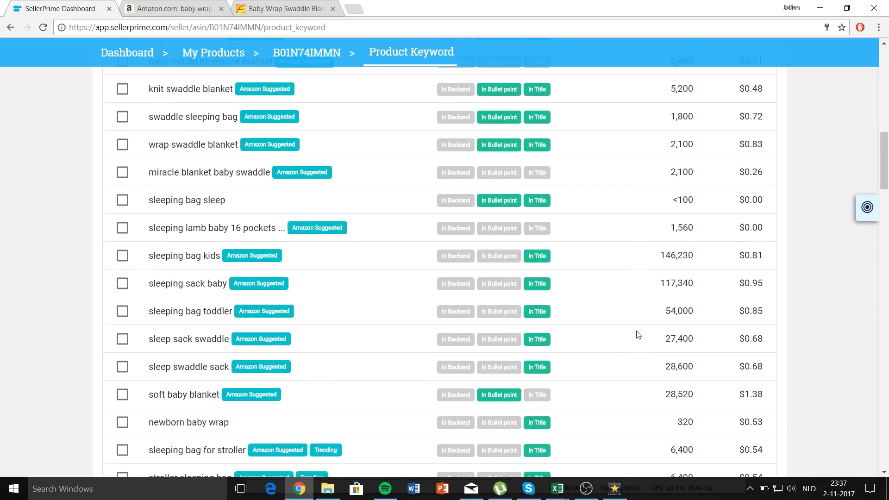
pyautogui.scroll(-3)
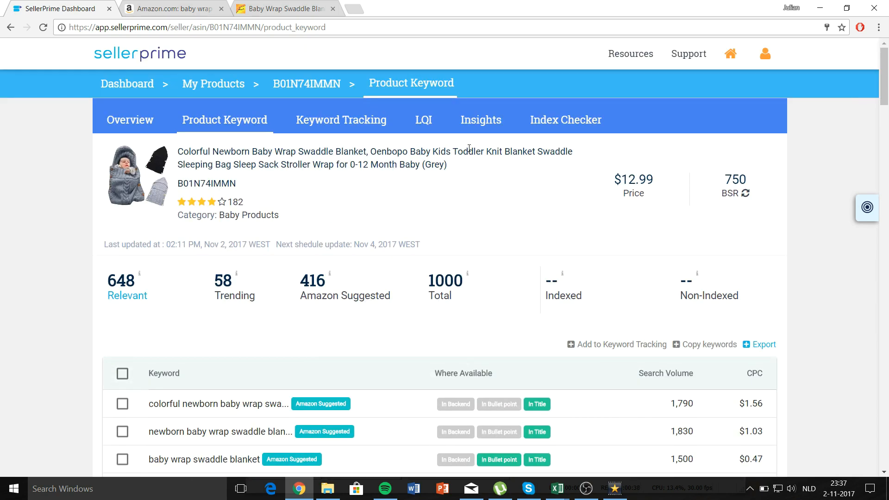
# Step: Review the LQI report showing a listing quality score of 85 with five checks passed
pyautogui.click(423, 119)
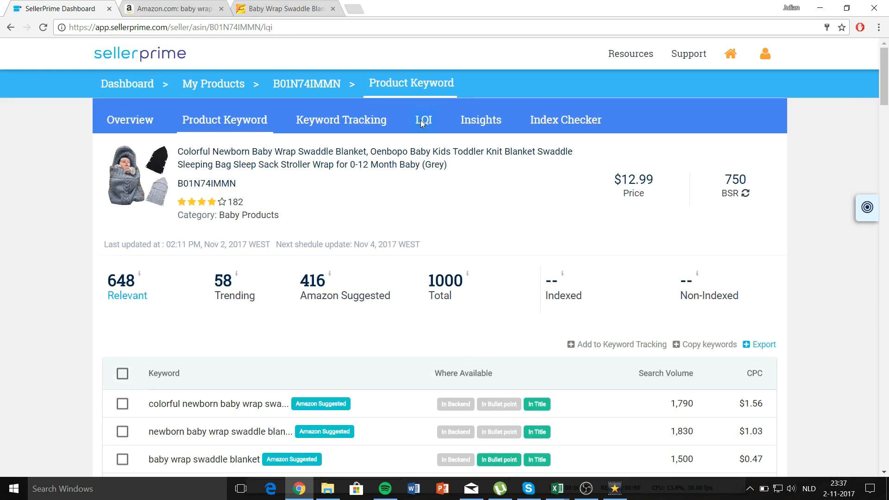
pyautogui.click(423, 119)
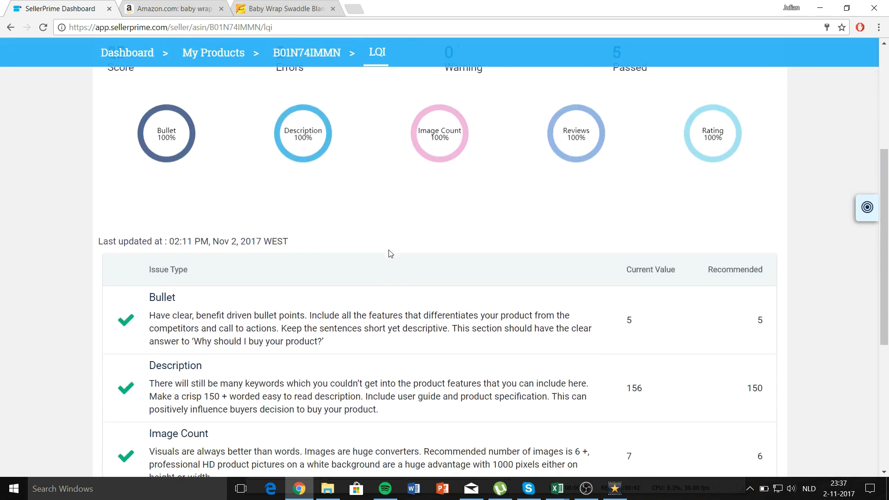
pyautogui.scroll(-3)
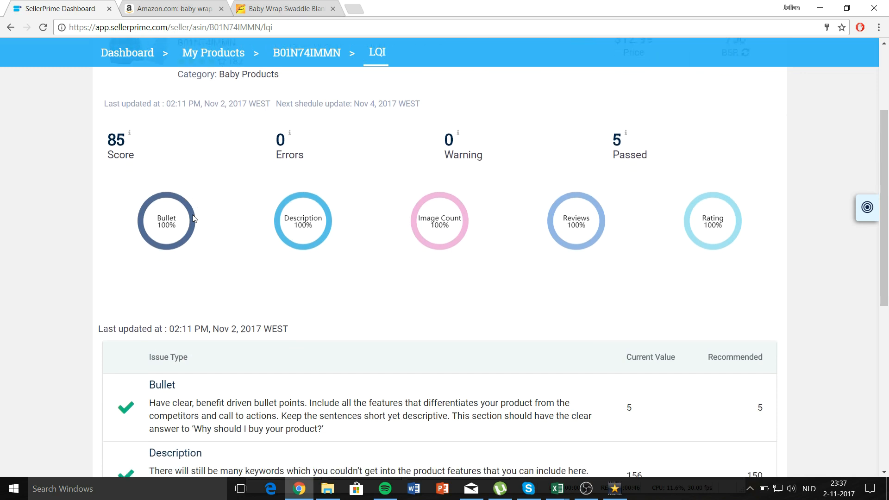
pyautogui.scroll(3)
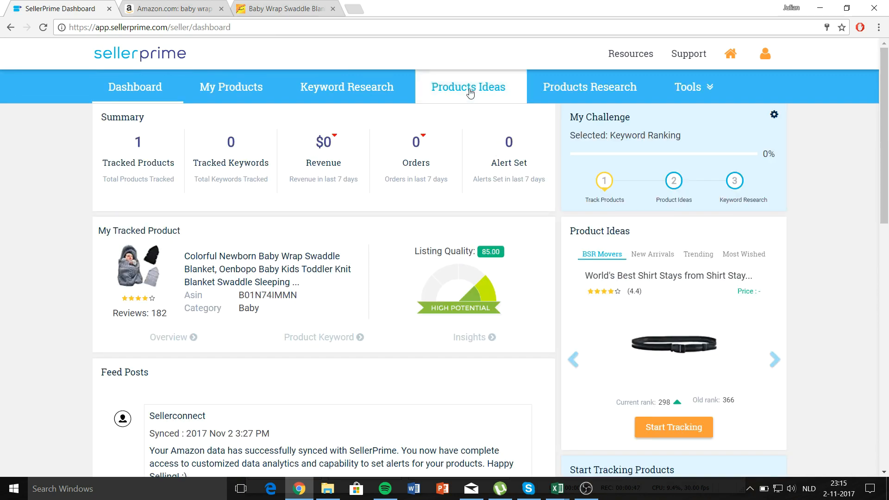
# Step: Cycle the dashboard's product ideas carousel through several best-seller movers
pyautogui.scroll(-3)
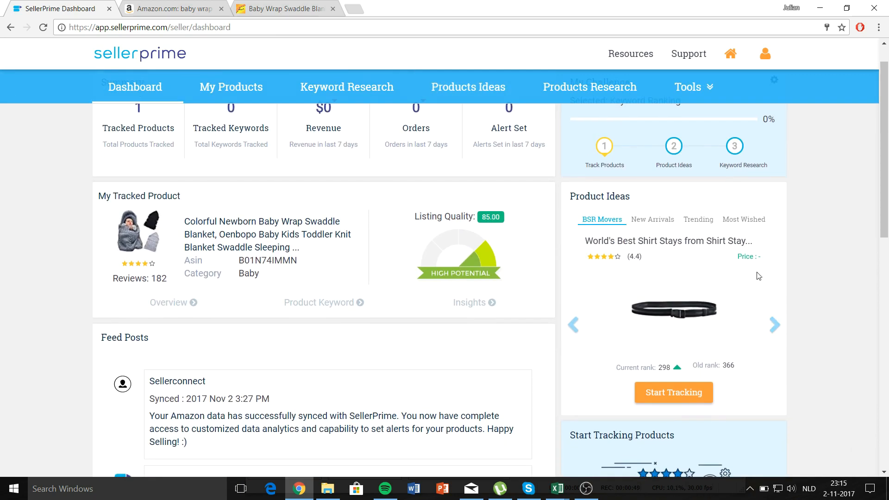
pyautogui.moveTo(807, 333)
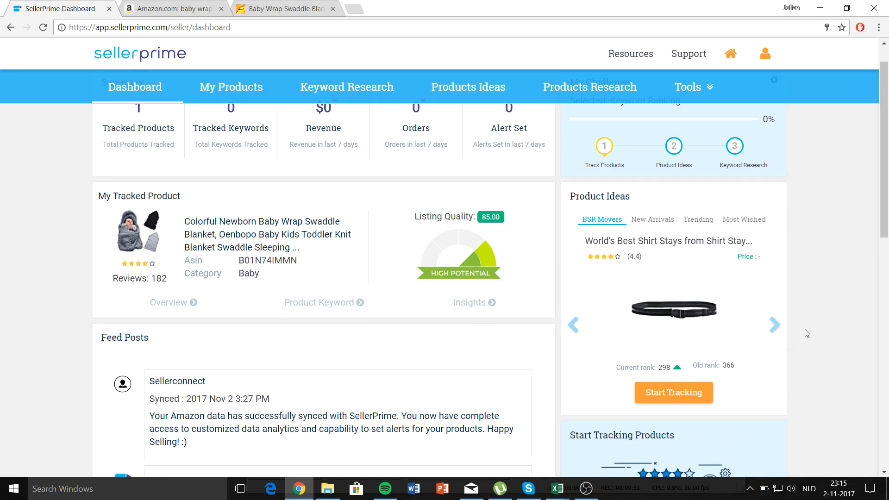
pyautogui.click(775, 325)
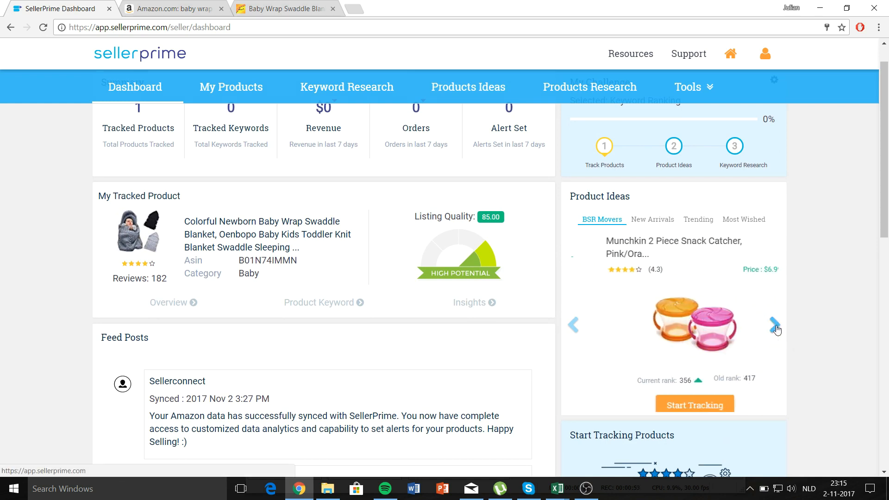
pyautogui.click(775, 325)
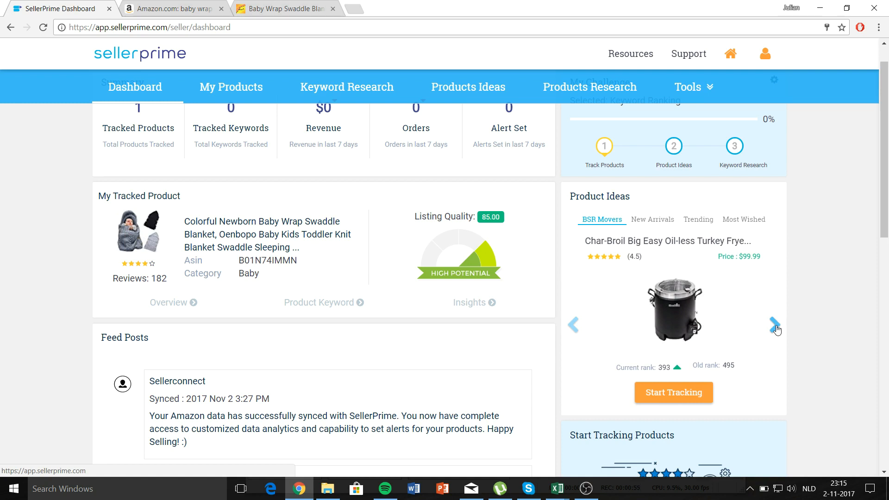
pyautogui.click(774, 331)
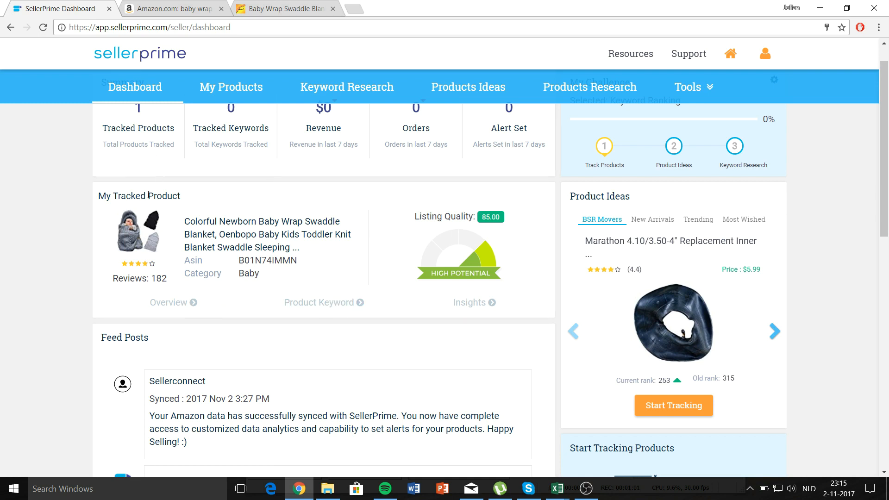
pyautogui.moveTo(310, 256)
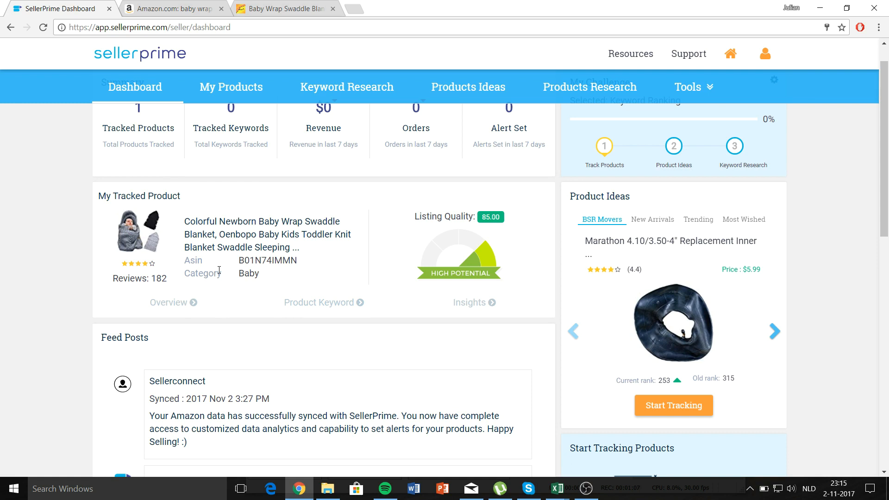
pyautogui.moveTo(339, 286)
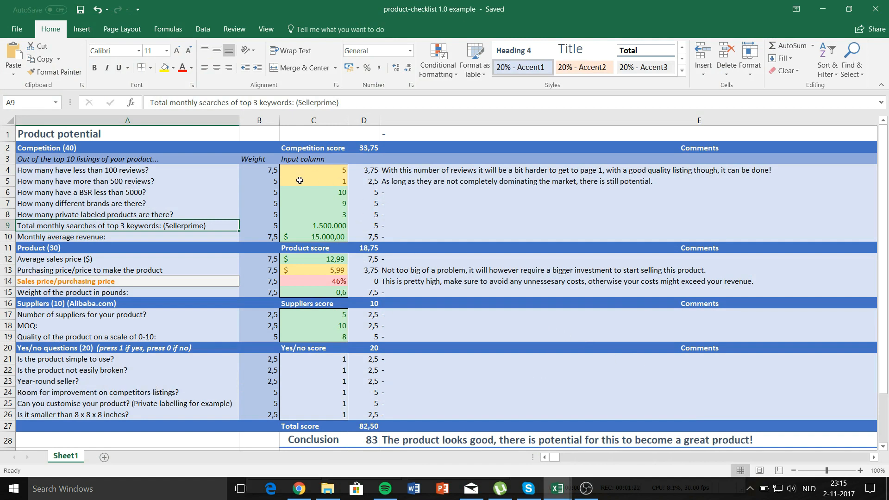
pyautogui.moveTo(319, 214)
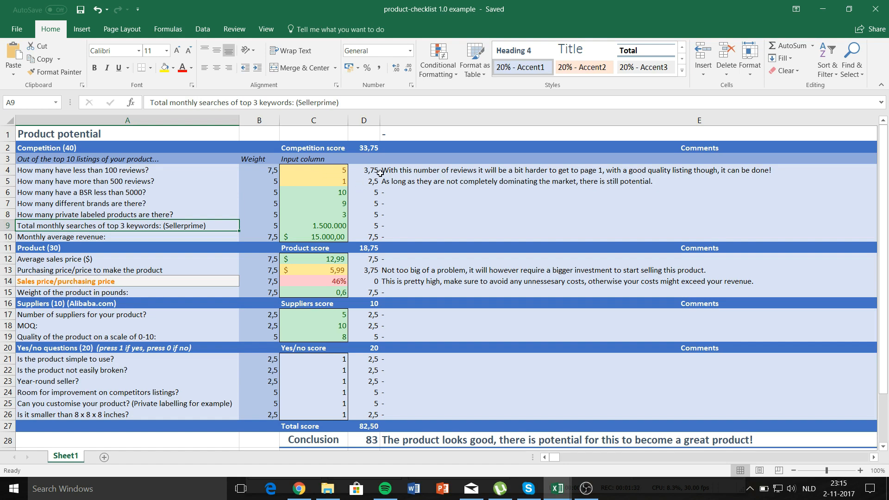
pyautogui.moveTo(434, 153)
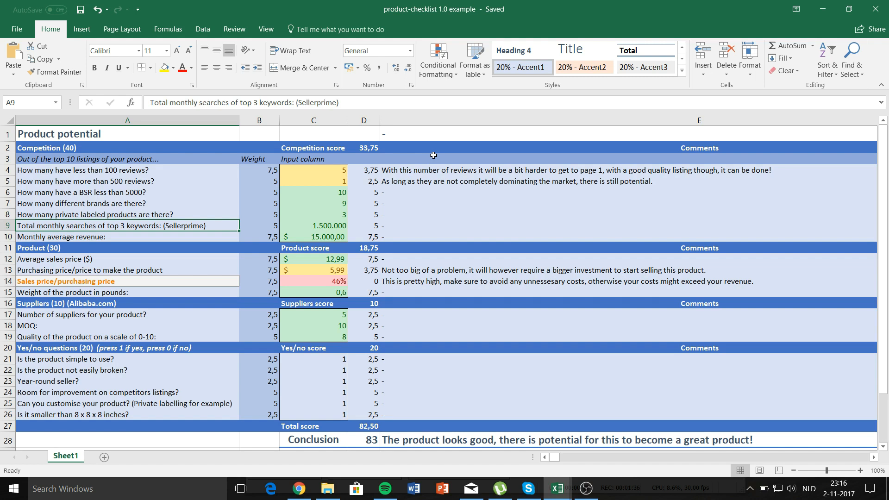
pyautogui.moveTo(418, 193)
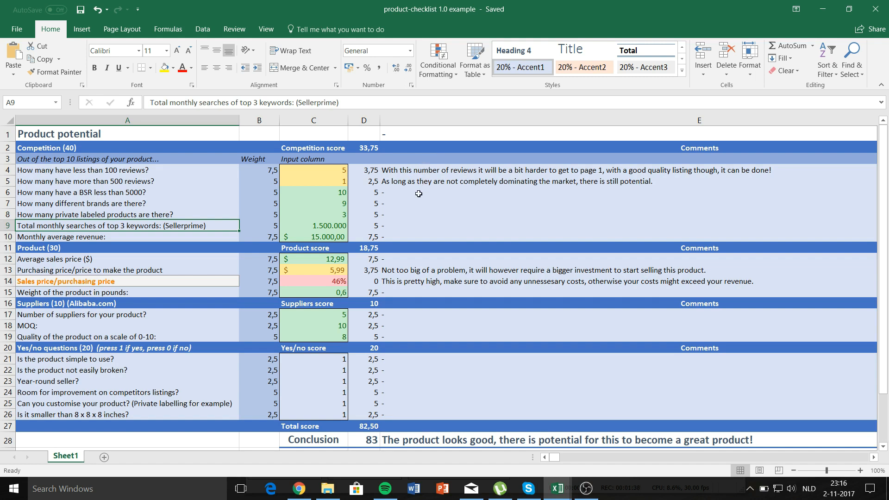
pyautogui.moveTo(394, 179)
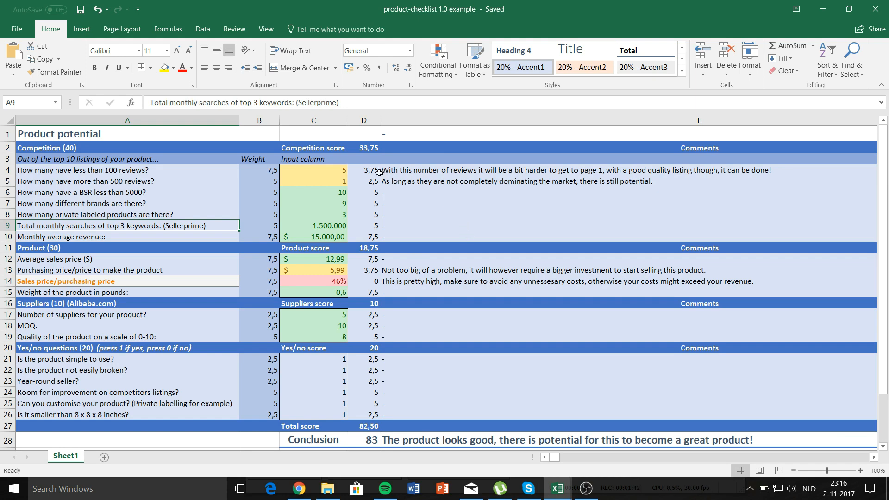
pyautogui.moveTo(365, 331)
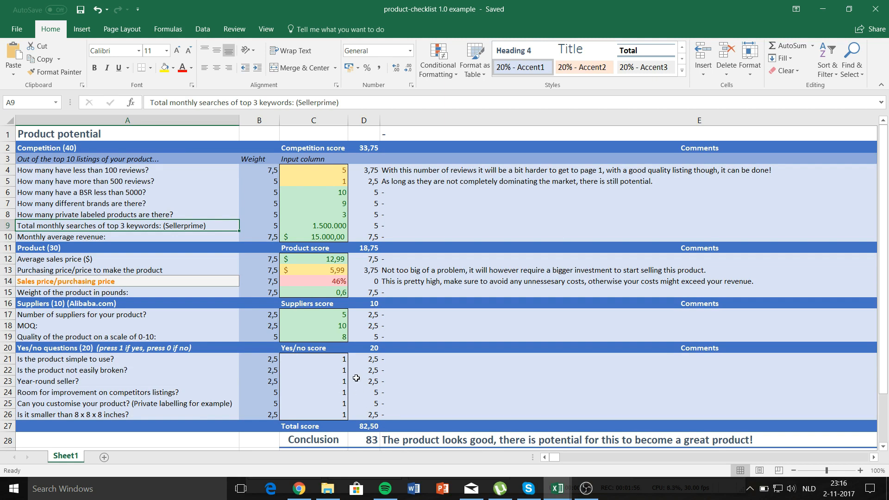
pyautogui.moveTo(357, 450)
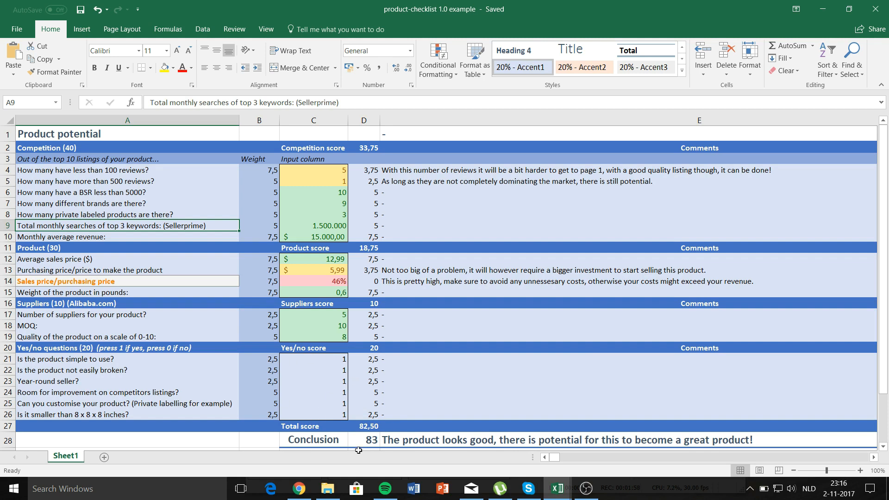
pyautogui.moveTo(210, 384)
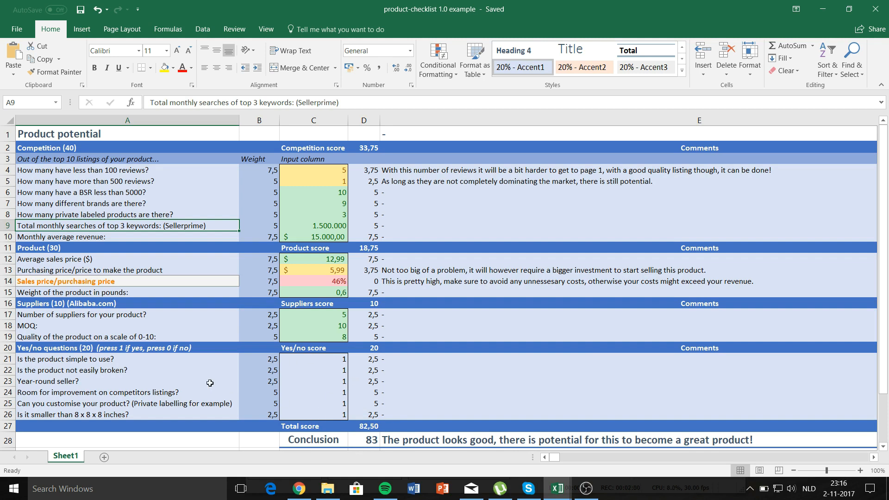
pyautogui.moveTo(80, 382)
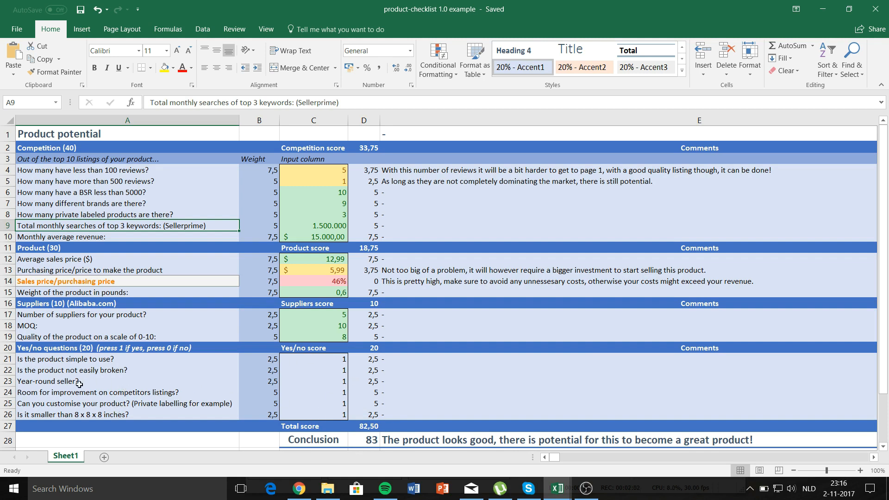
pyautogui.moveTo(331, 385)
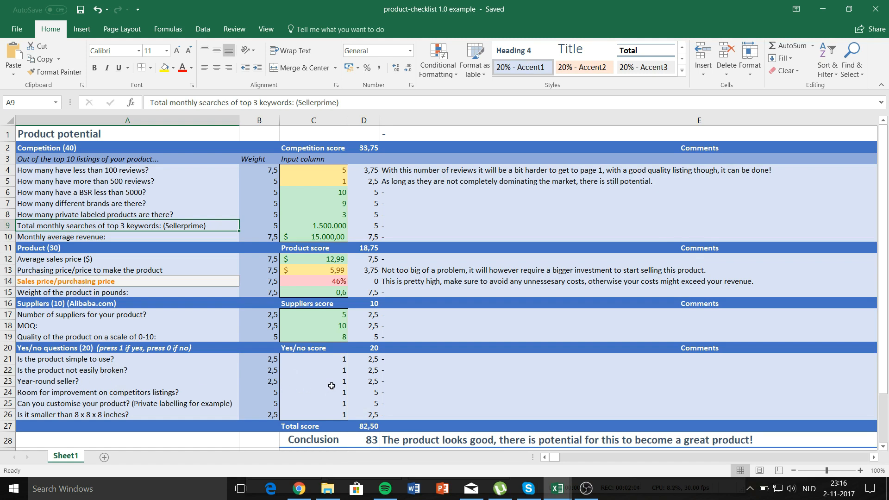
# Step: Select the year-round seller answer and then the purchasing price cell C13
pyautogui.click(312, 380)
pyautogui.write('0')
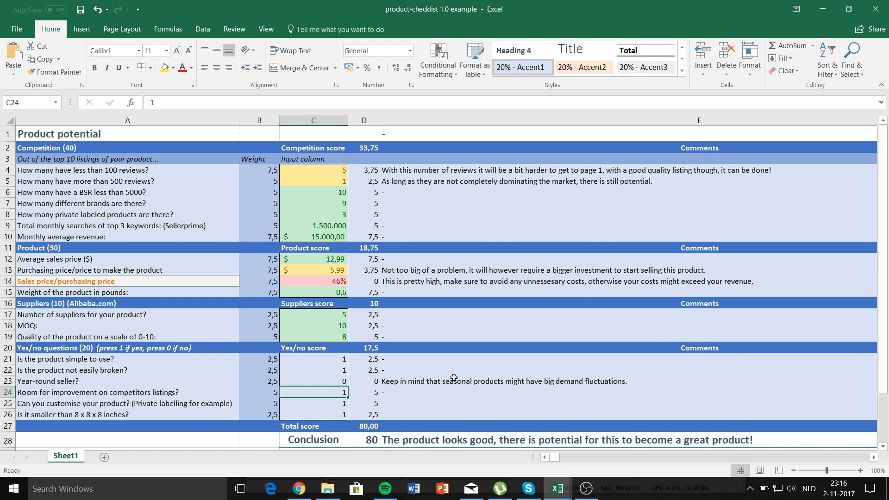
pyautogui.click(313, 269)
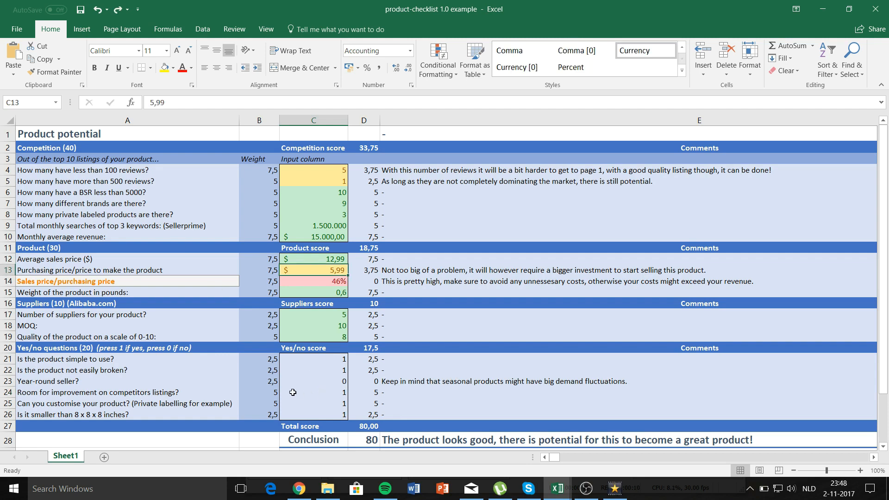
pyautogui.moveTo(115, 338)
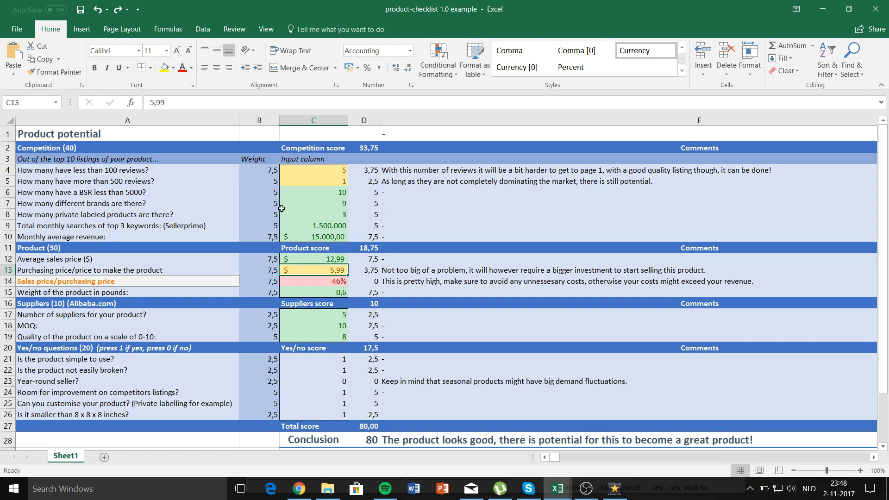
pyautogui.moveTo(184, 266)
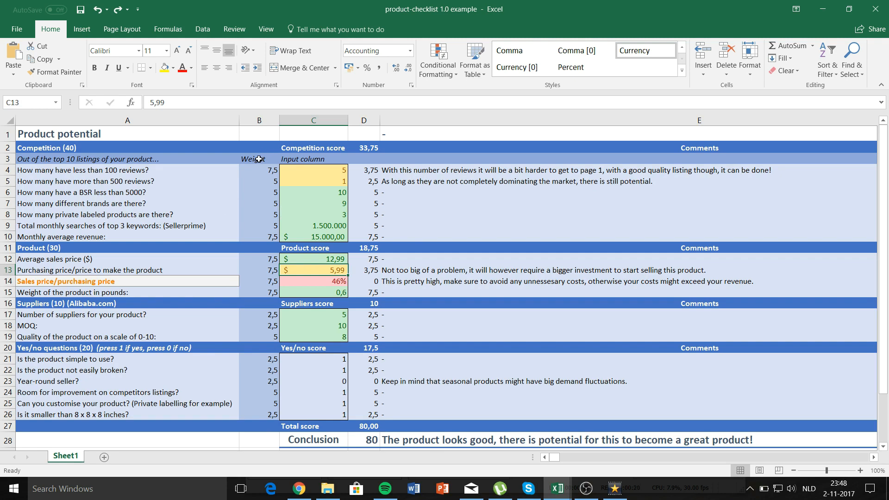
pyautogui.moveTo(318, 198)
pyautogui.write('3')
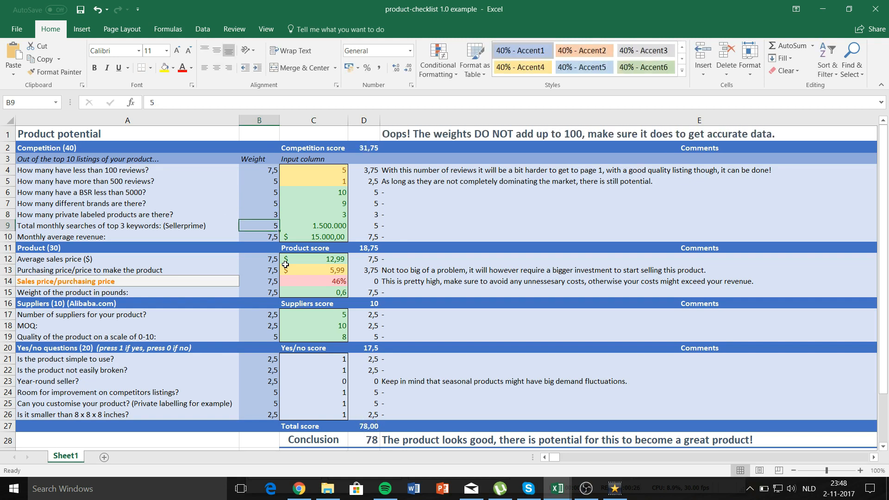
pyautogui.moveTo(538, 137)
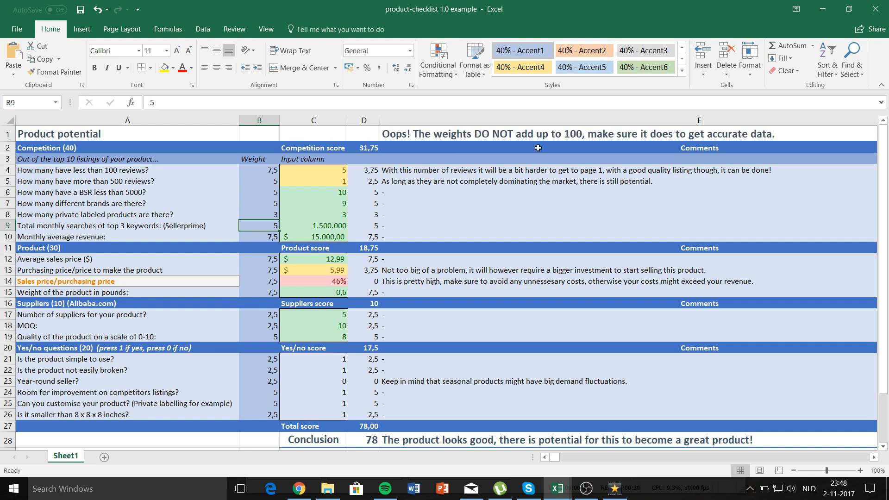
pyautogui.click(259, 214)
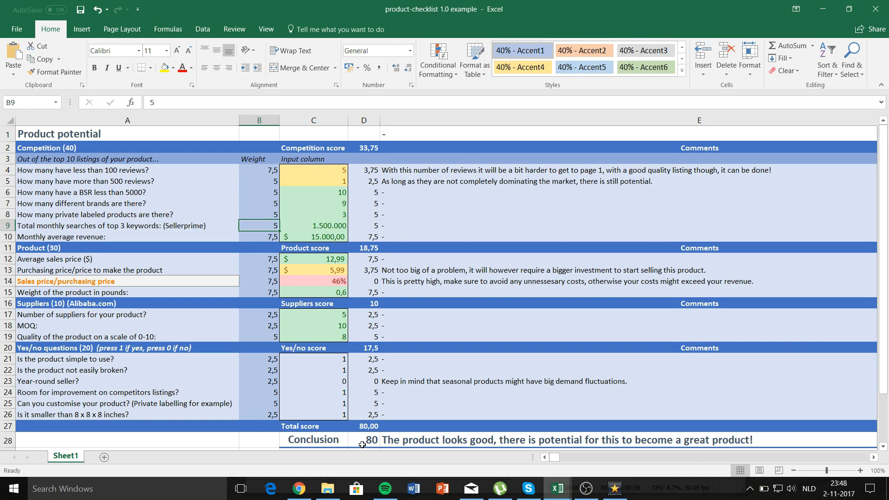
# Step: Set the purchasing price in C13 to 2,00, raising the total score to 91,25
pyautogui.click(314, 269)
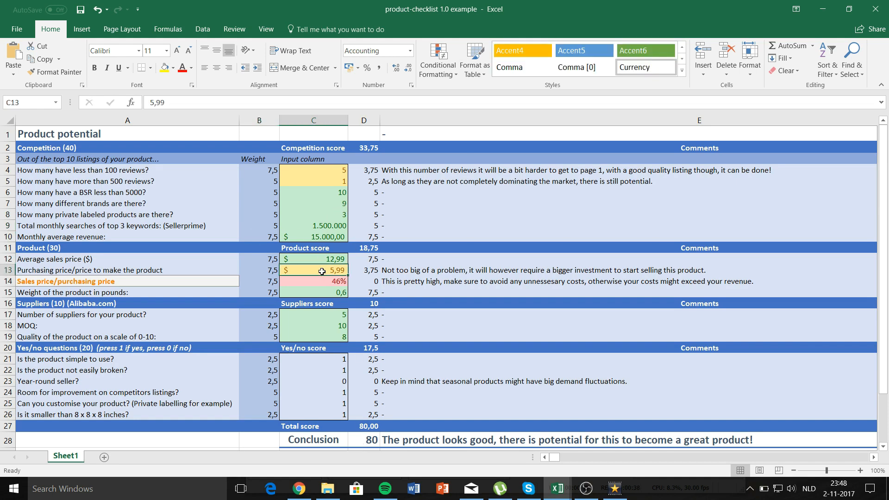
pyautogui.write('2,00')
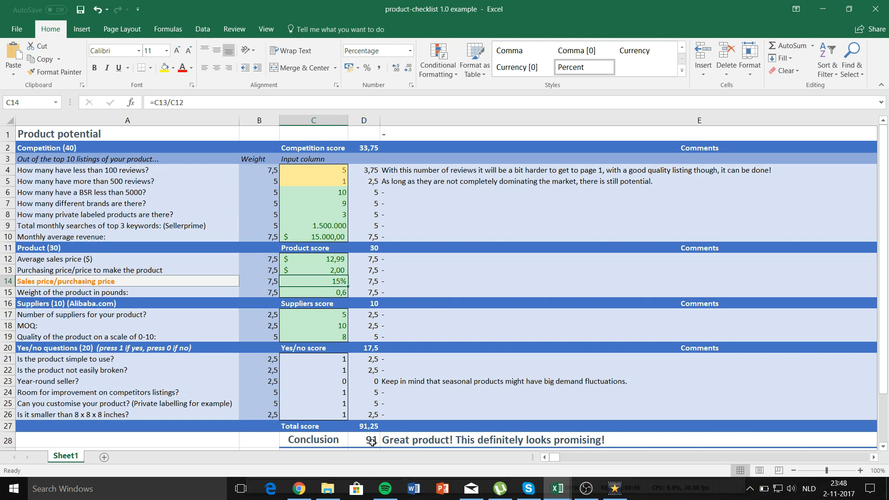
pyautogui.moveTo(404, 327)
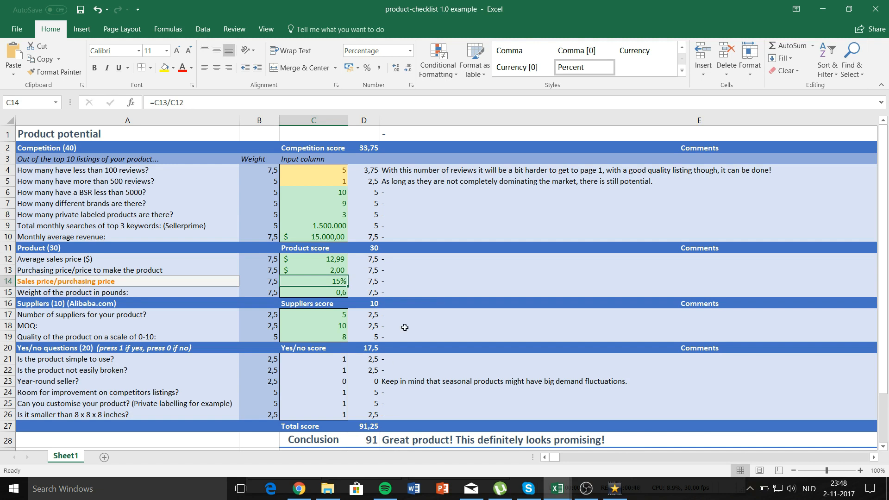